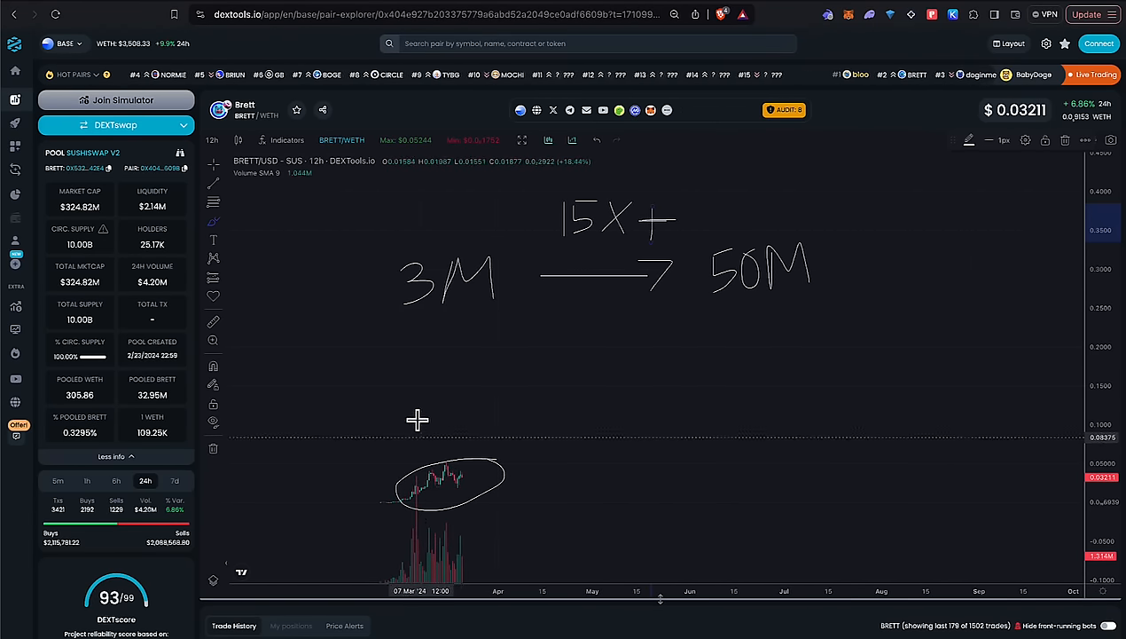
{"action": "mouse_move", "coordinate": [660, 335]}
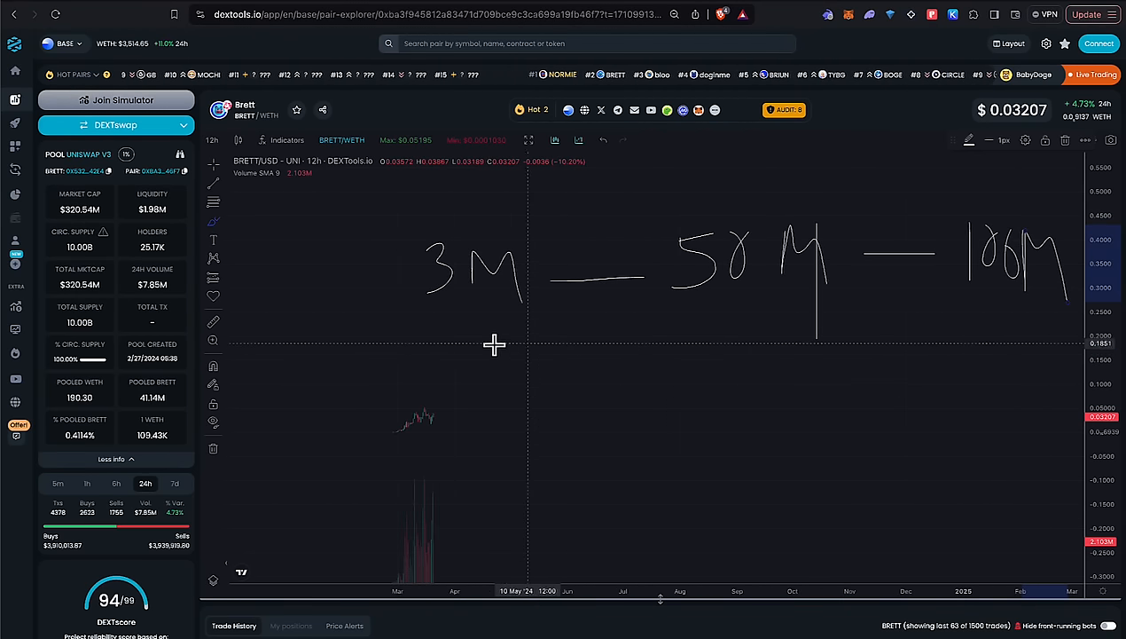
{"action": "mouse_move", "coordinate": [947, 336]}
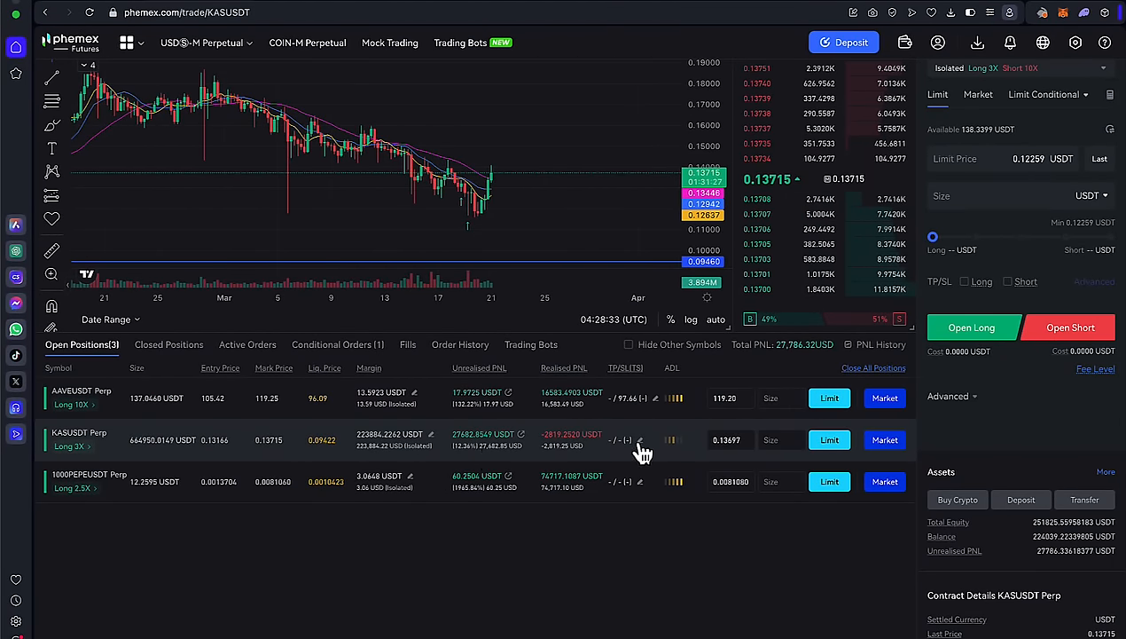
{"action": "left_click", "coordinate": [640, 440]}
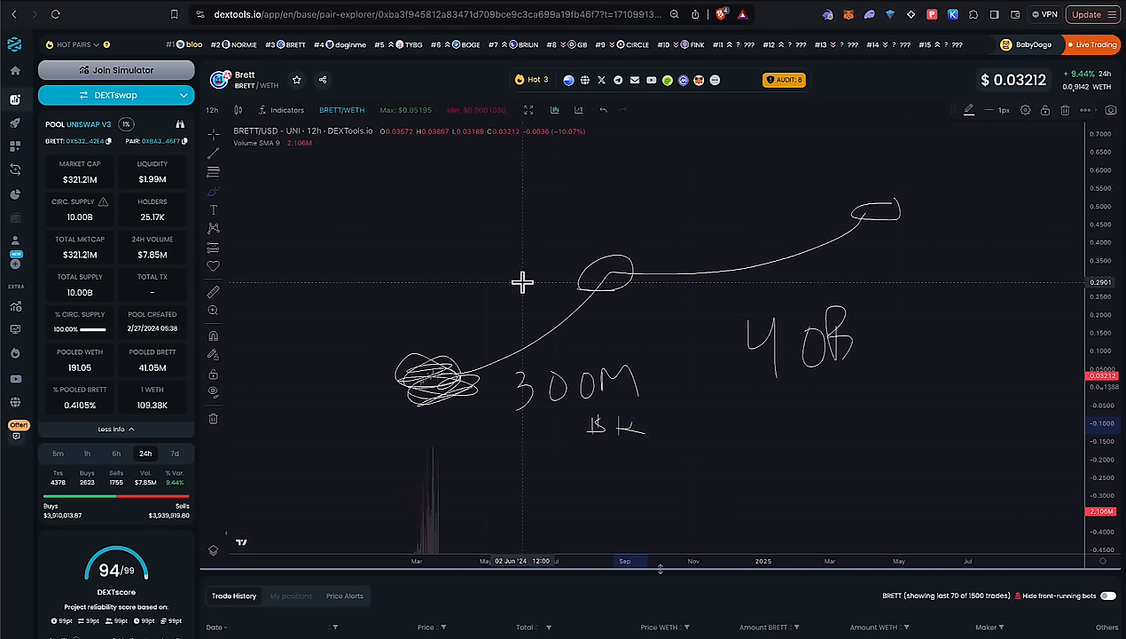
{"action": "mouse_move", "coordinate": [589, 257]}
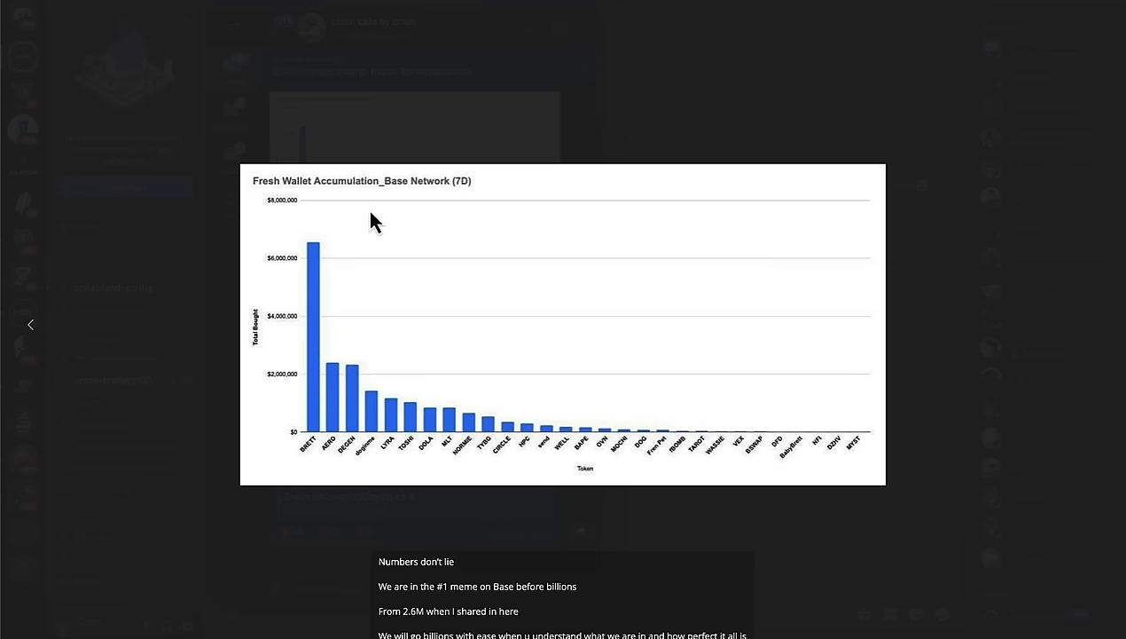
{"action": "mouse_move", "coordinate": [532, 435]}
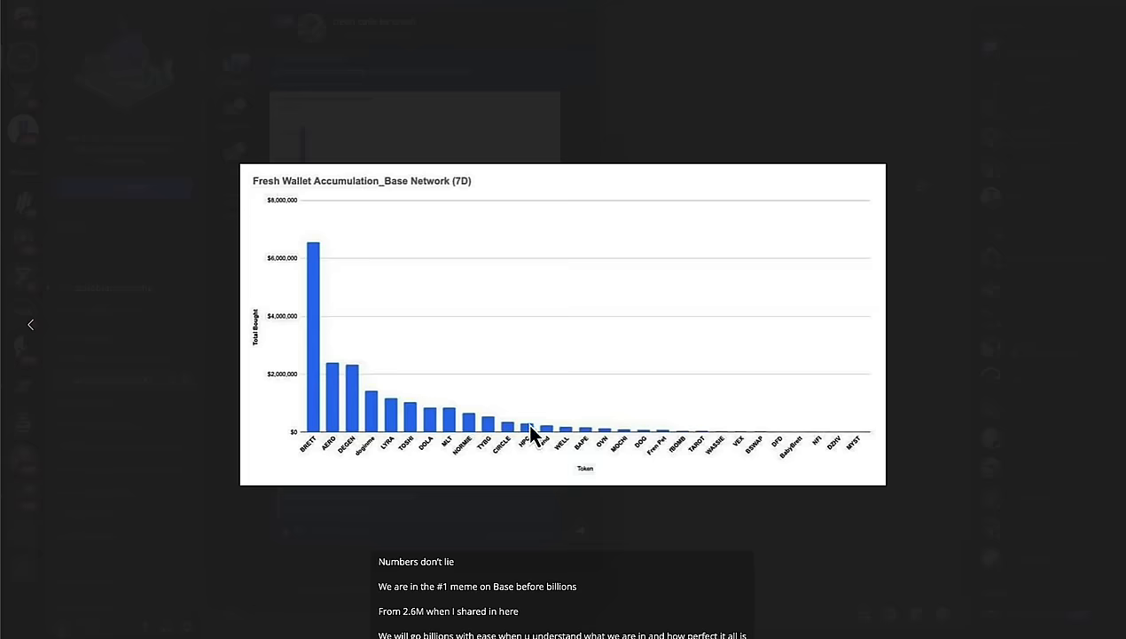